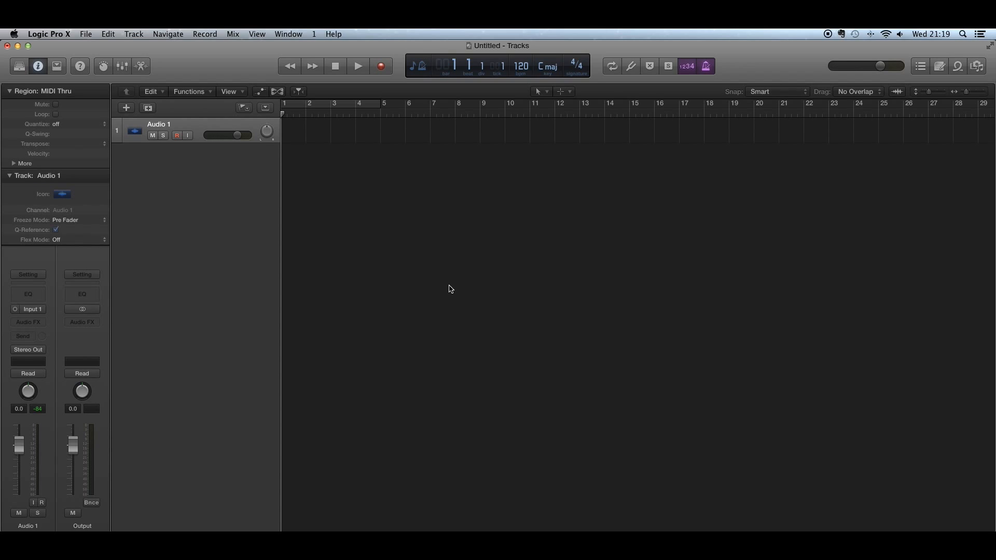
pyautogui.moveTo(465, 279)
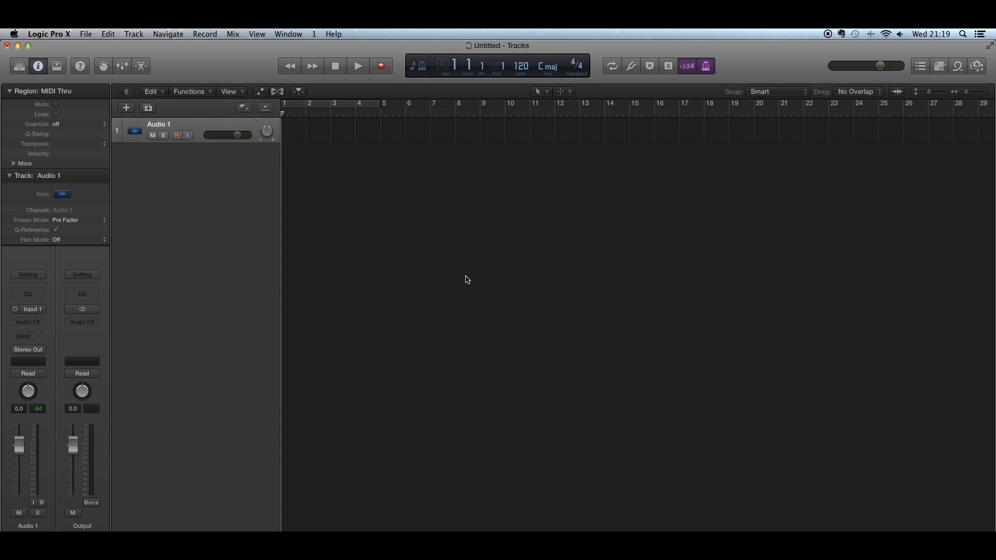
pyautogui.moveTo(425, 68)
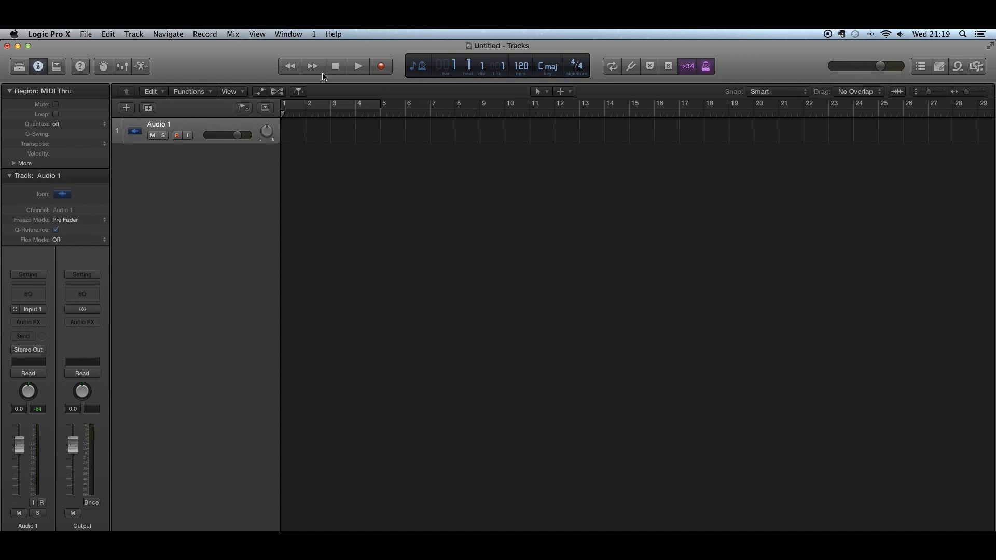
# Step: Change the LCD tempo from 120 to 136 BPM and leave the key on C major
pyautogui.click(420, 65)
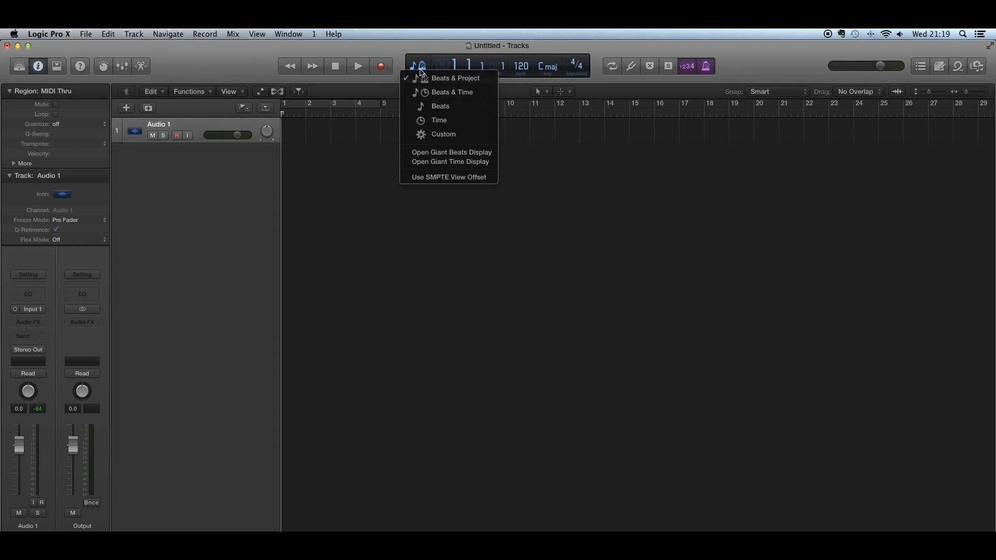
pyautogui.moveTo(448, 77)
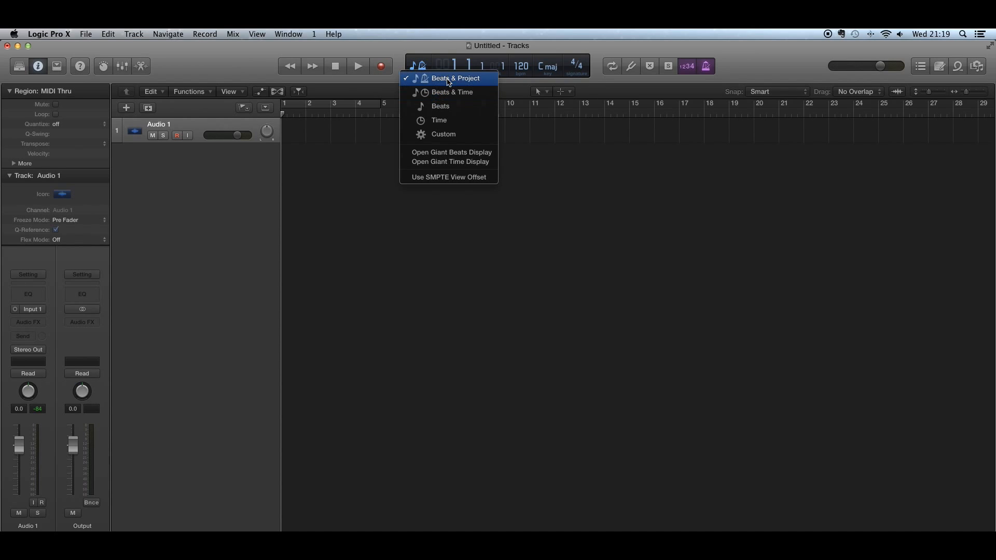
pyautogui.moveTo(439, 121)
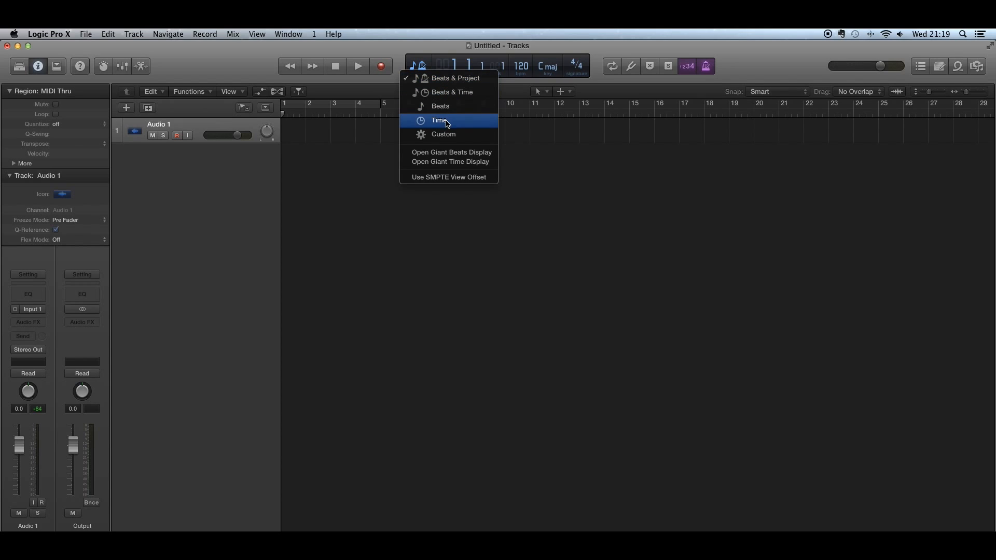
pyautogui.moveTo(465, 233)
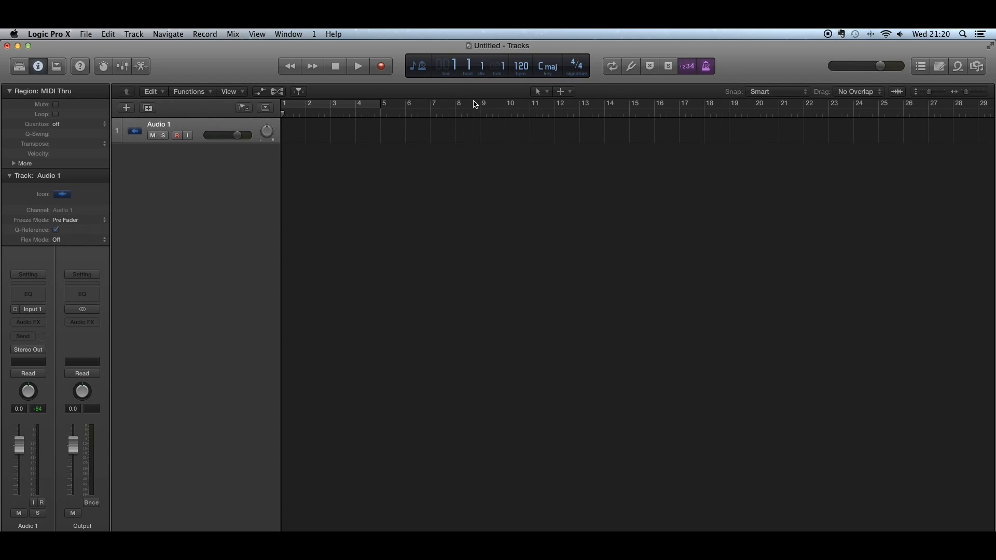
pyautogui.moveTo(518, 85)
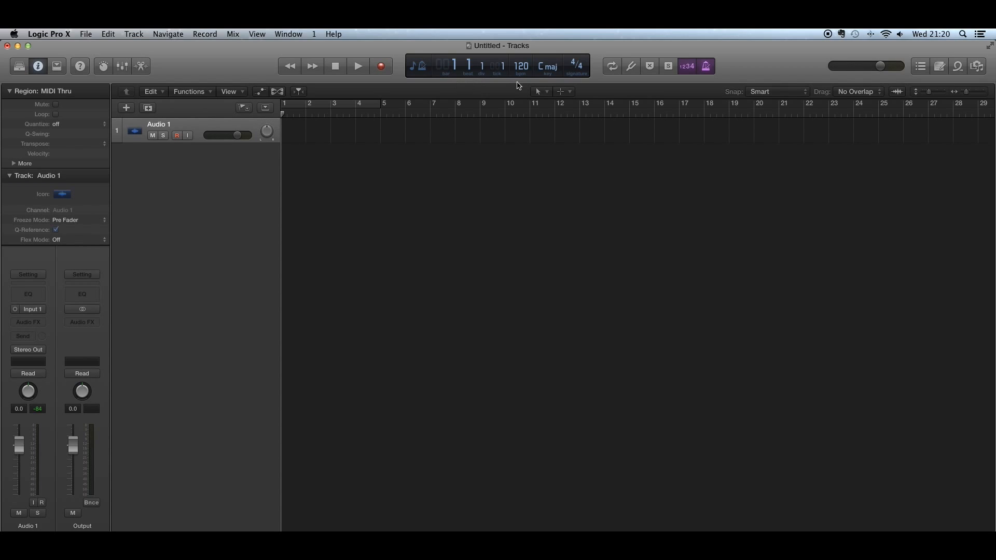
pyautogui.moveTo(521, 69)
pyautogui.write('19')
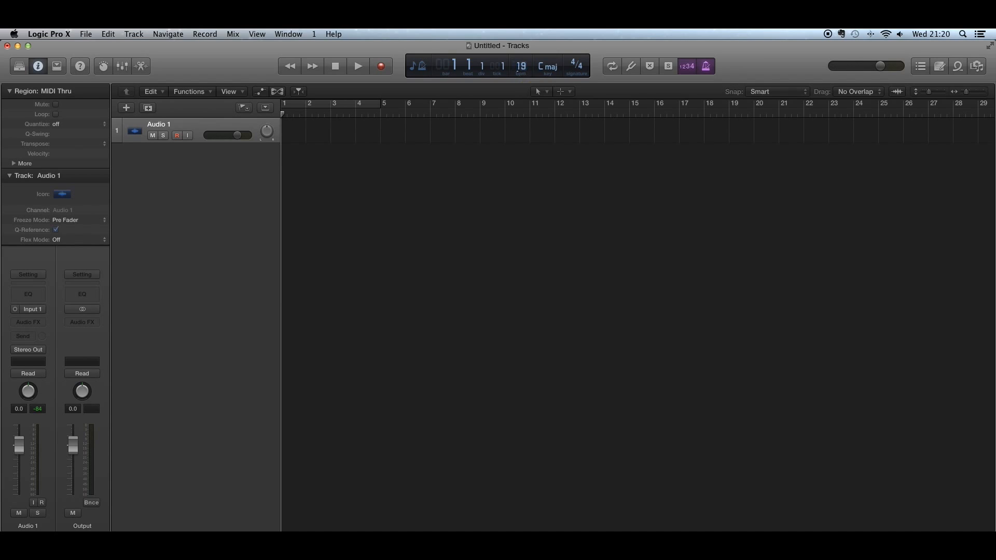
pyautogui.click(520, 66)
pyautogui.write('131')
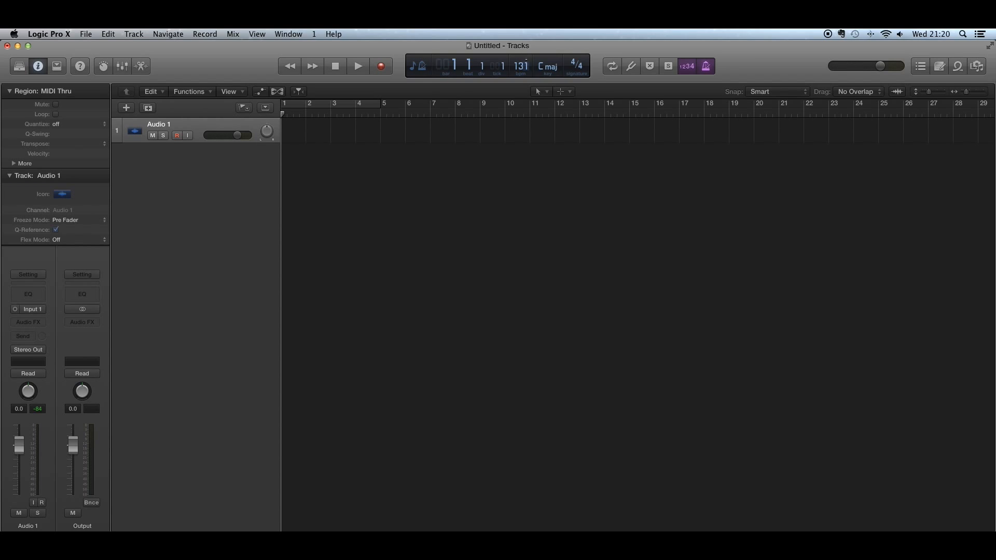
pyautogui.click(547, 66)
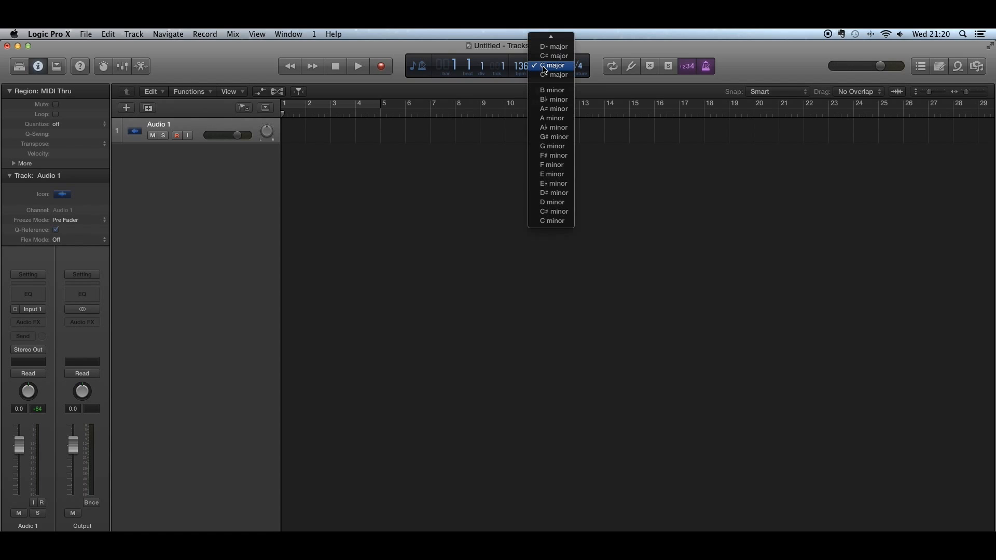
pyautogui.click(554, 65)
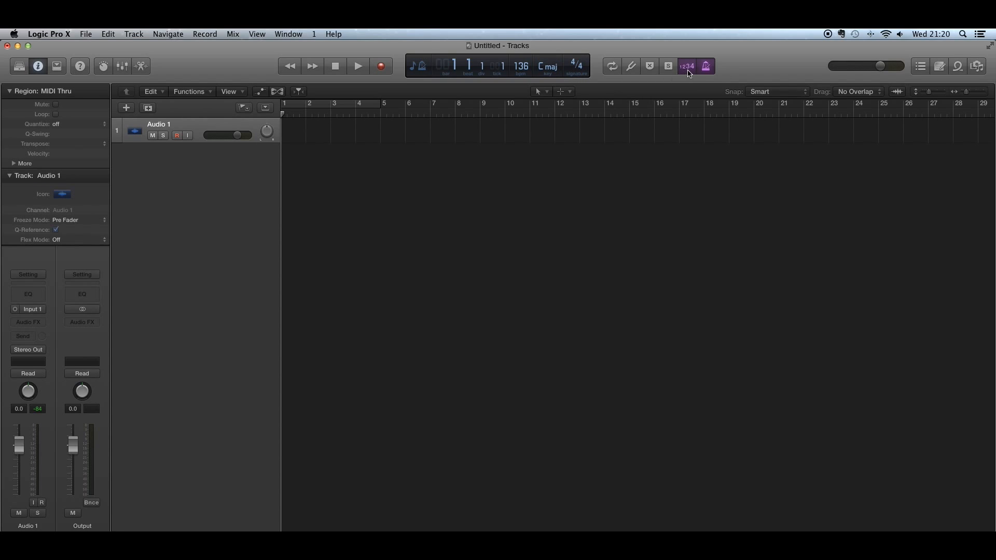
pyautogui.moveTo(685, 66)
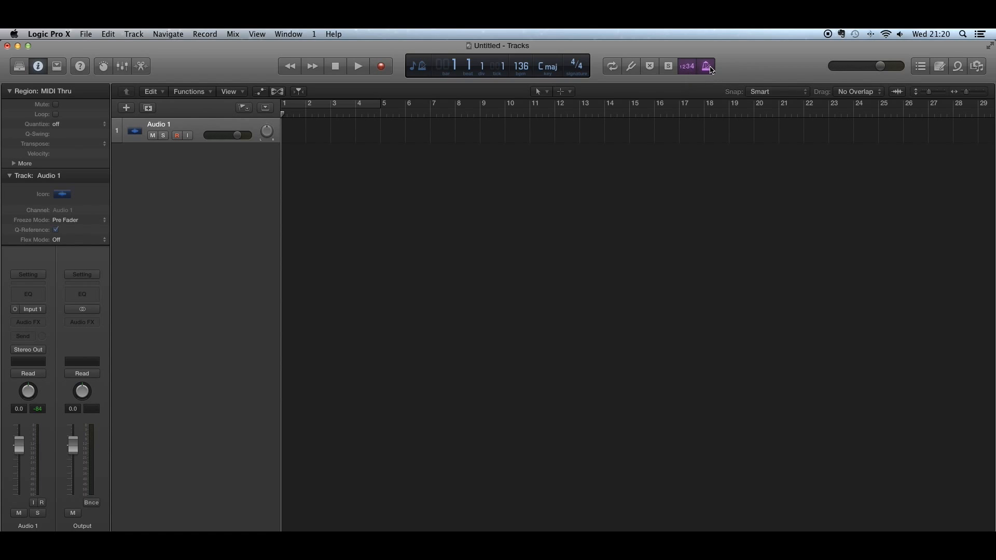
pyautogui.moveTo(705, 65)
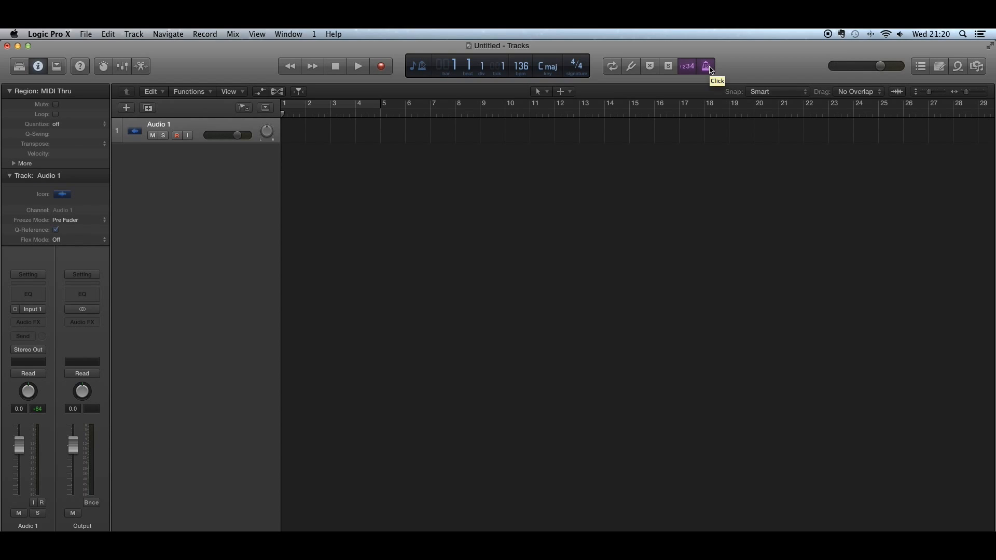
pyautogui.moveTo(312, 49)
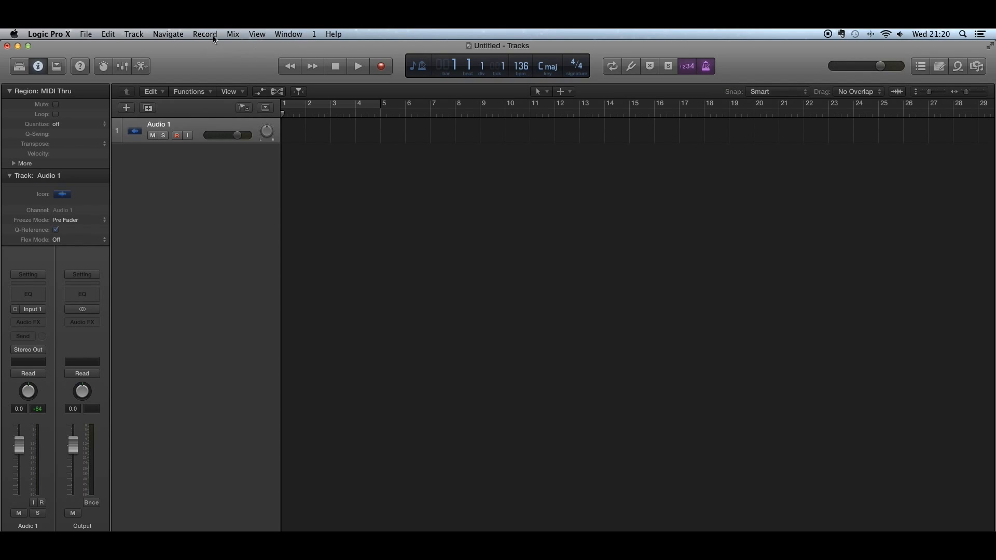
# Step: Open Metronome Settings from the Record menu
pyautogui.click(167, 33)
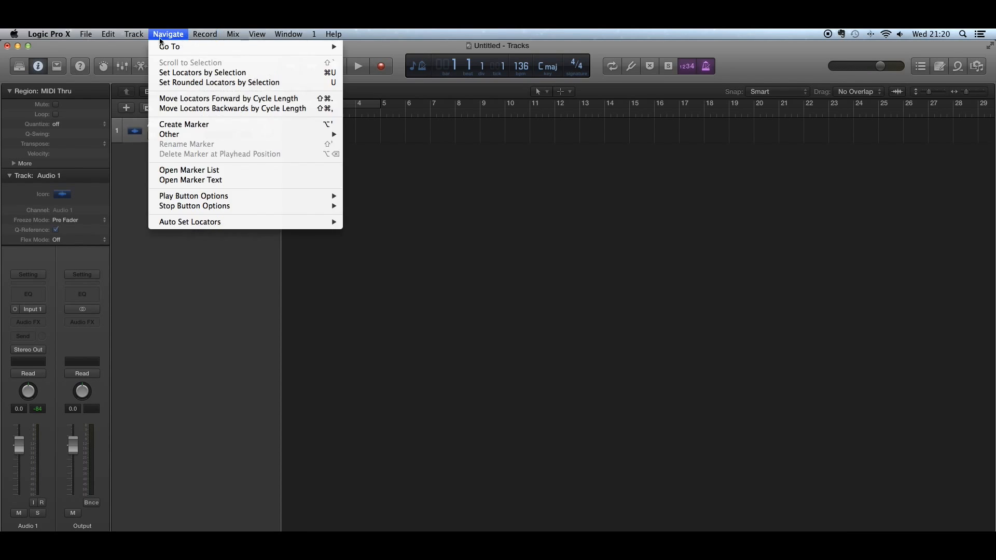
pyautogui.click(205, 34)
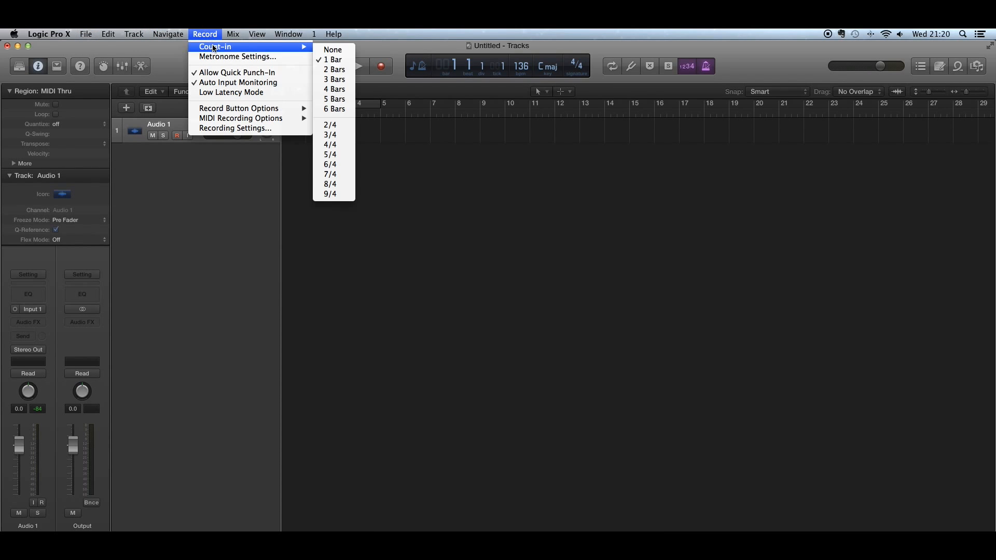
pyautogui.click(236, 57)
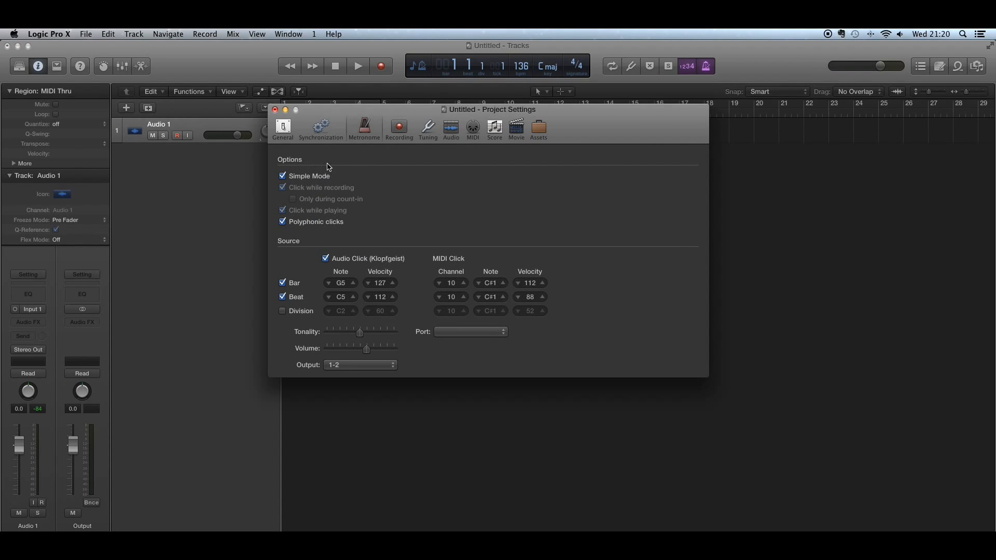
pyautogui.moveTo(318, 192)
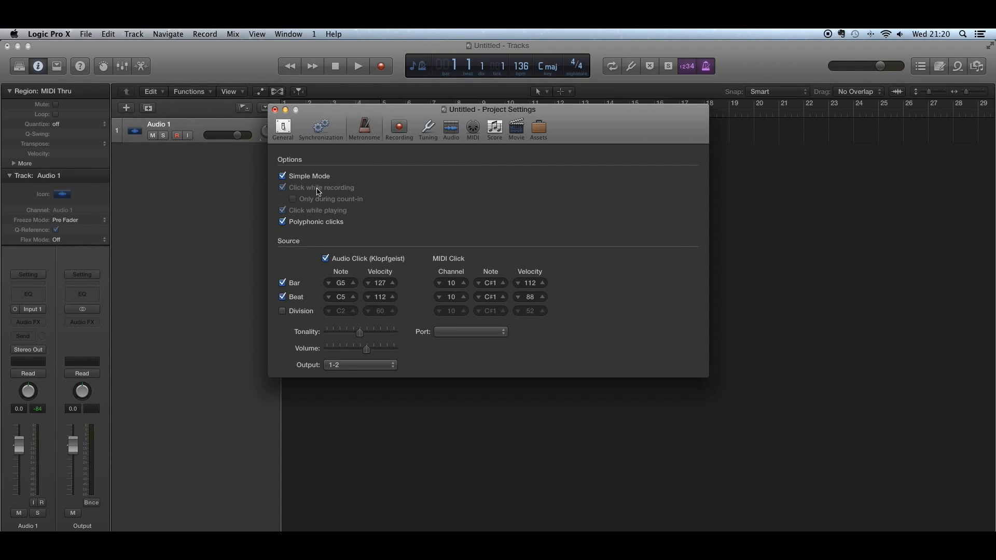
pyautogui.moveTo(308, 326)
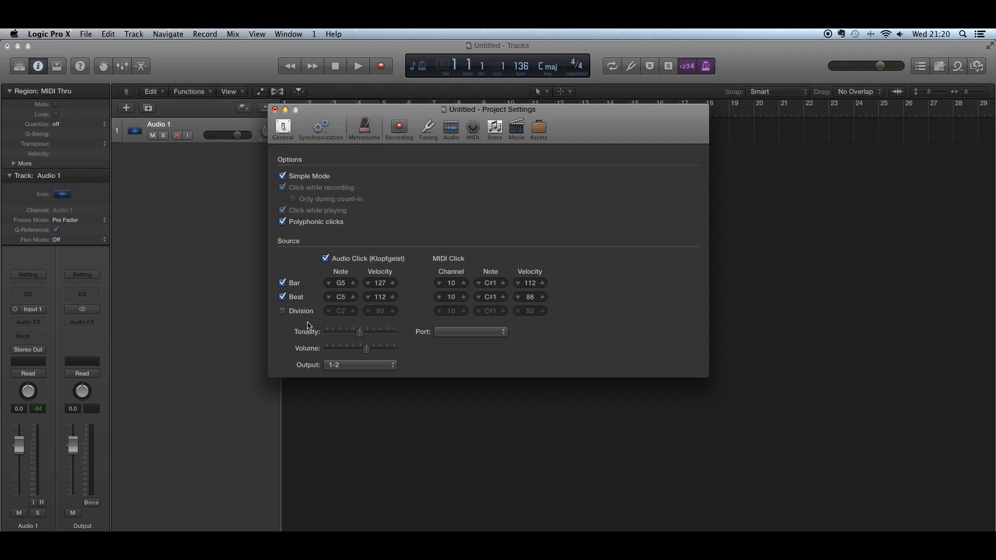
pyautogui.moveTo(299, 320)
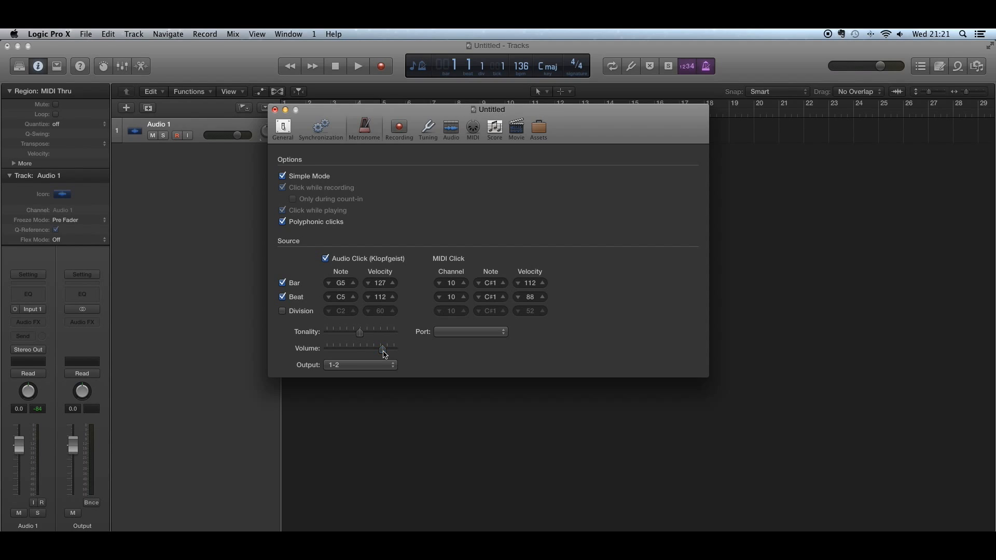
# Step: Raise the metronome click volume, keep output on 1-2, and close Metronome settings
pyautogui.click(360, 365)
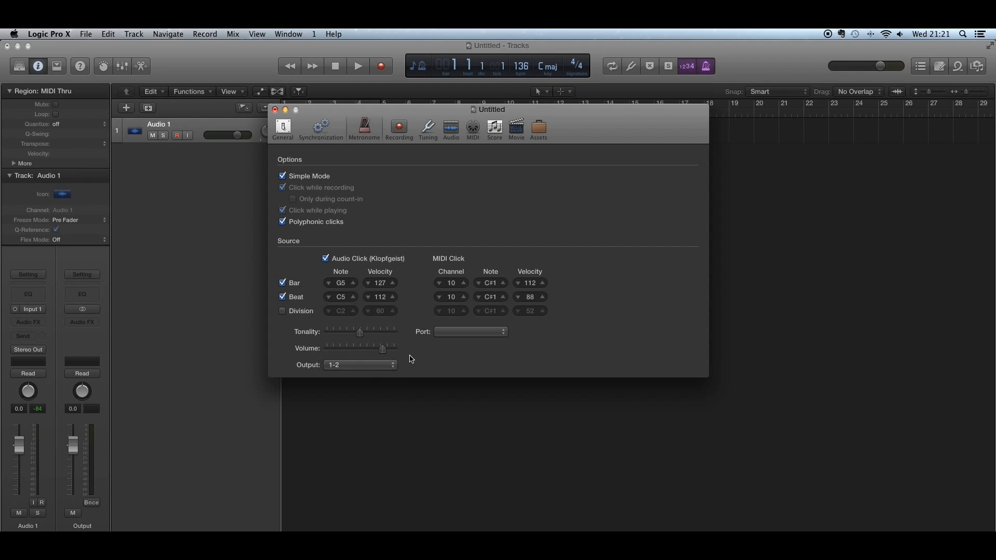
pyautogui.click(359, 365)
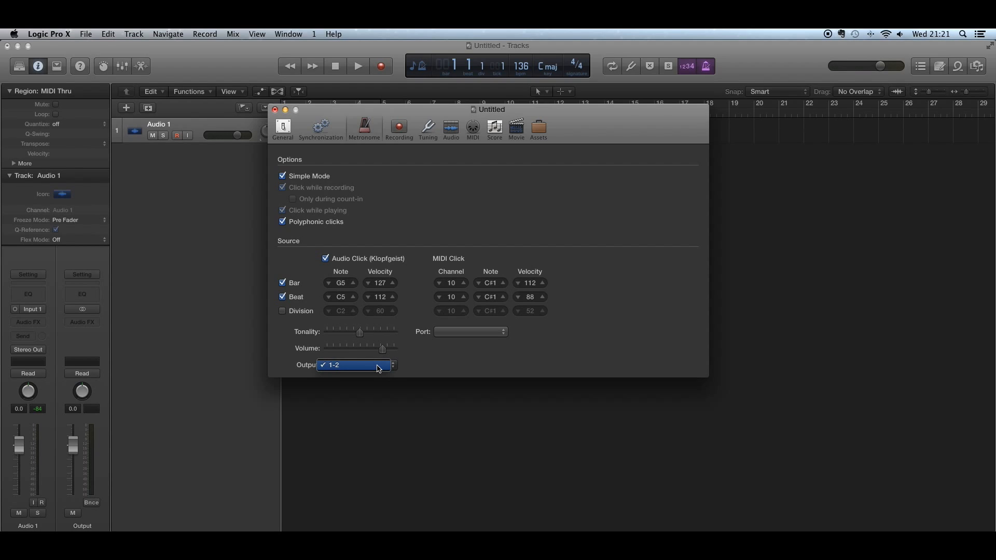
pyautogui.click(332, 364)
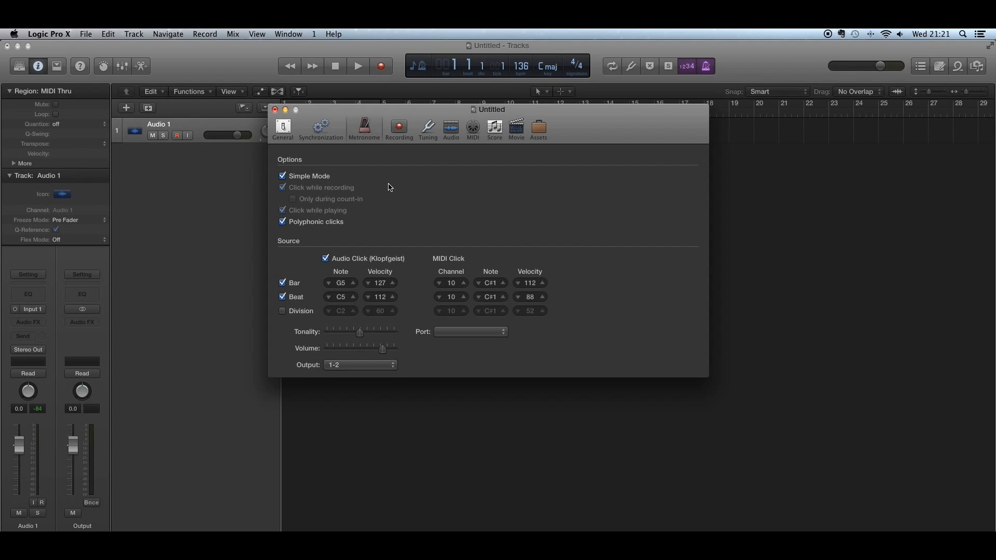
pyautogui.click(275, 110)
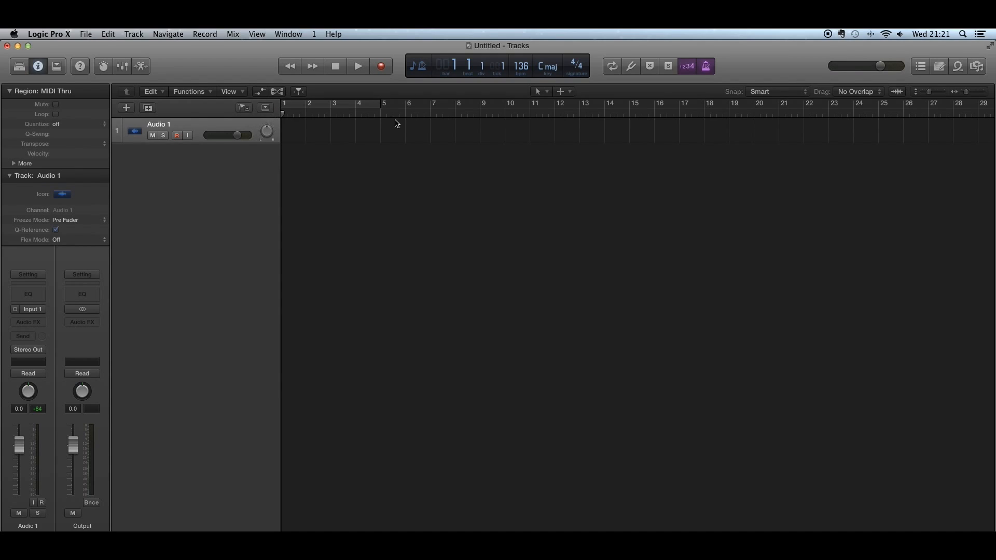
pyautogui.moveTo(509, 182)
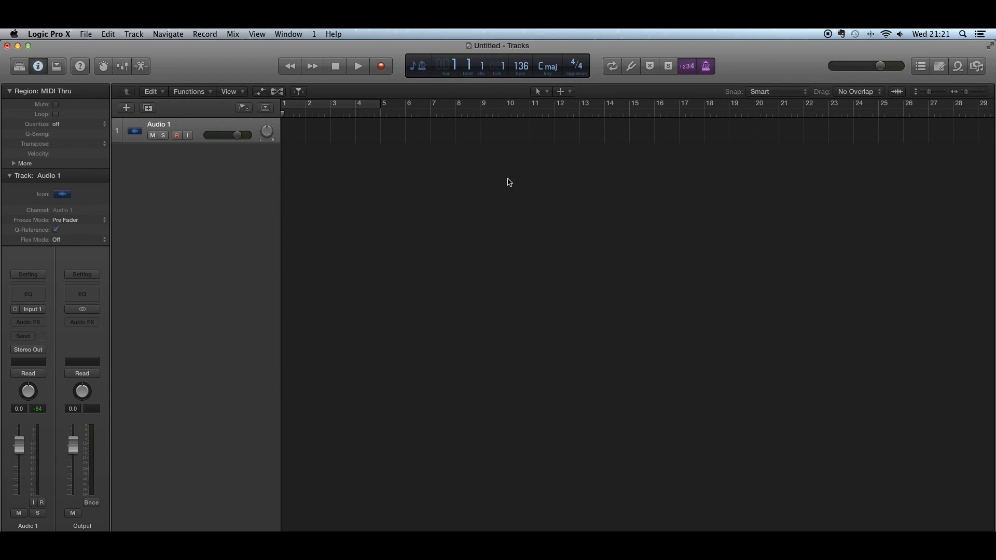
pyautogui.moveTo(638, 117)
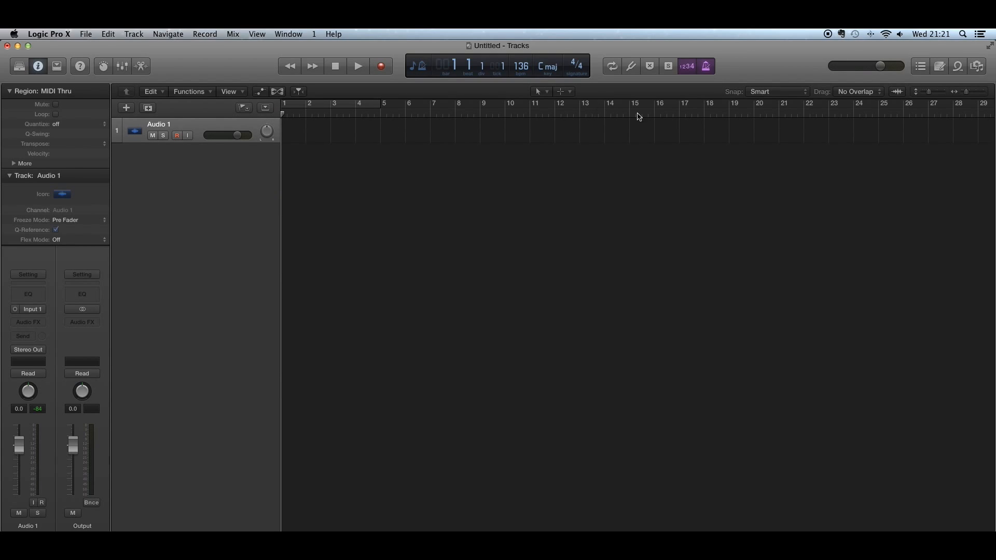